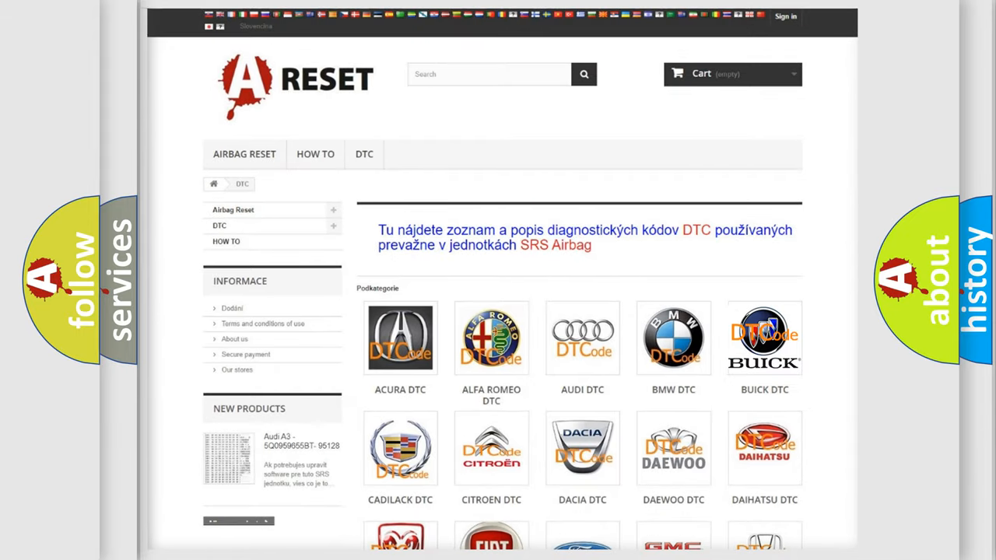
Open the Buick diagnostic trouble code listing and scroll into the code list
{"action": "left_click", "coordinate": [764, 337]}
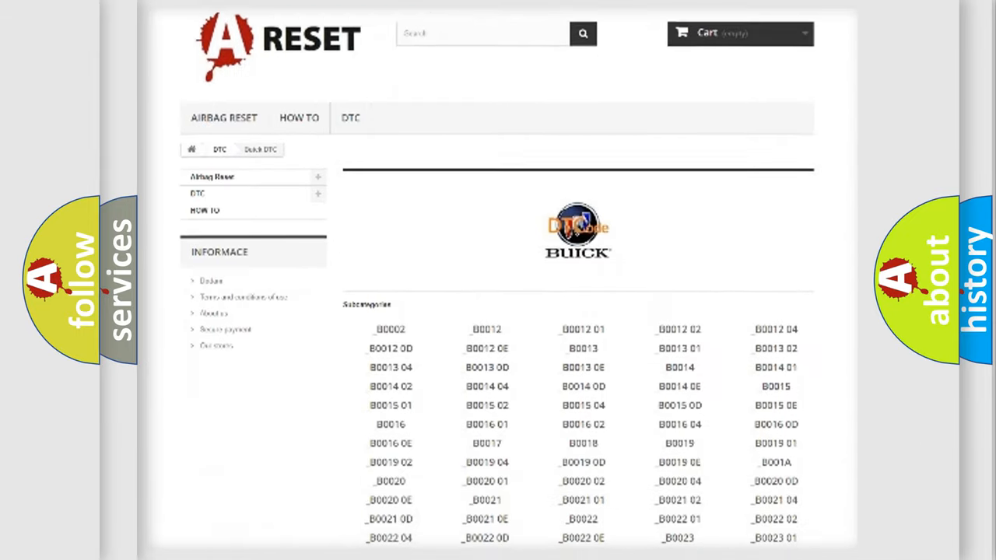
{"action": "scroll", "scroll_direction": "down", "scroll_amount": 3}
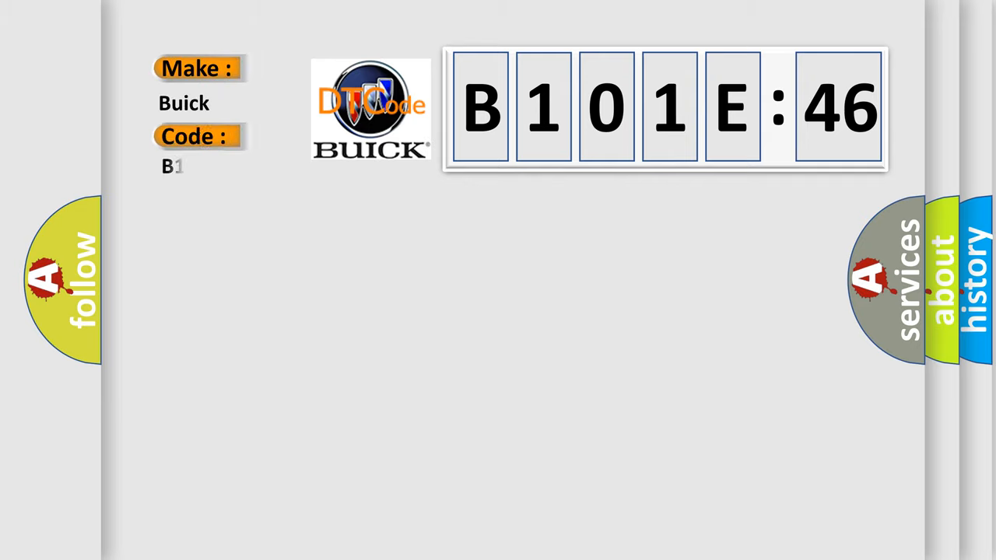
Enter code B101E46 beside Make: Buick so the character boxes display it
{"action": "type", "text": "101E46"}
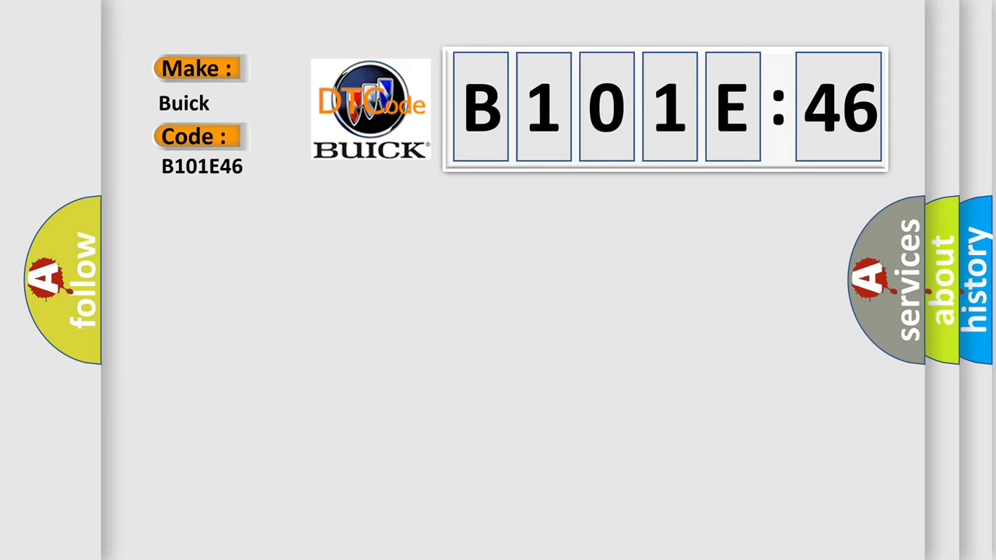